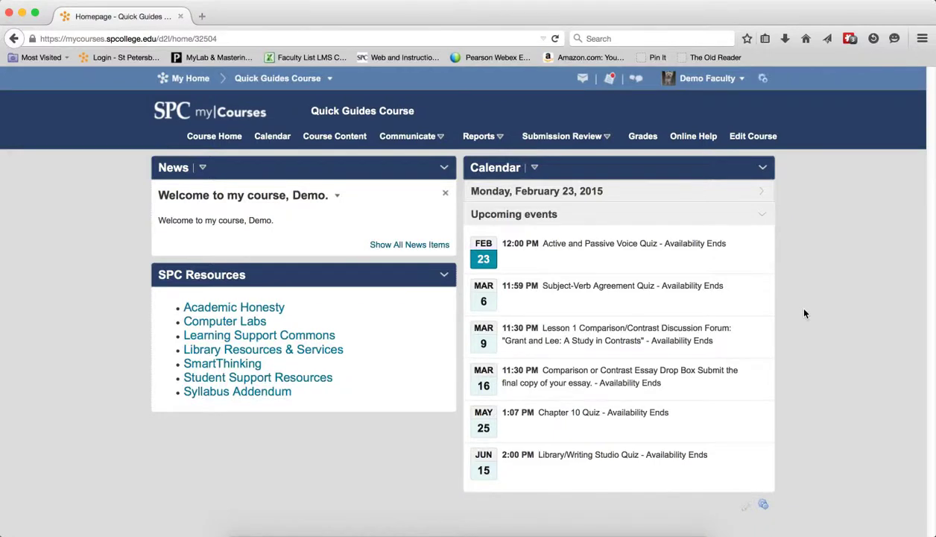
mouse_move(822, 304)
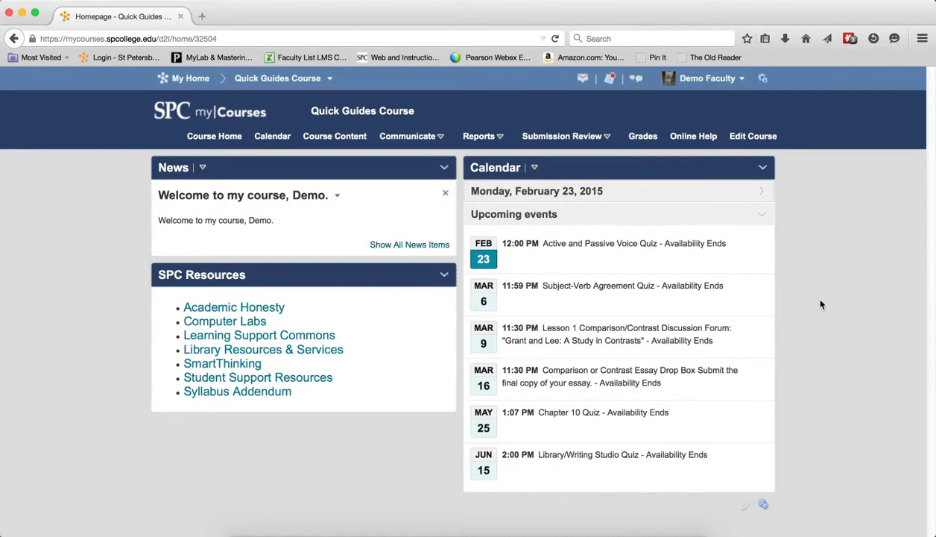
mouse_move(272, 140)
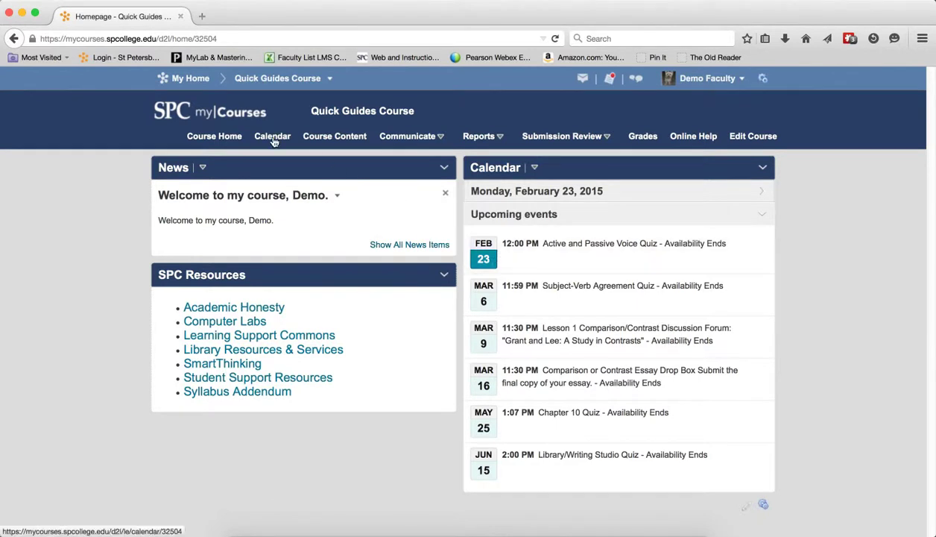
Open the Quick Guides course calendar to see the 14-day agenda of upcoming events
left_click(273, 136)
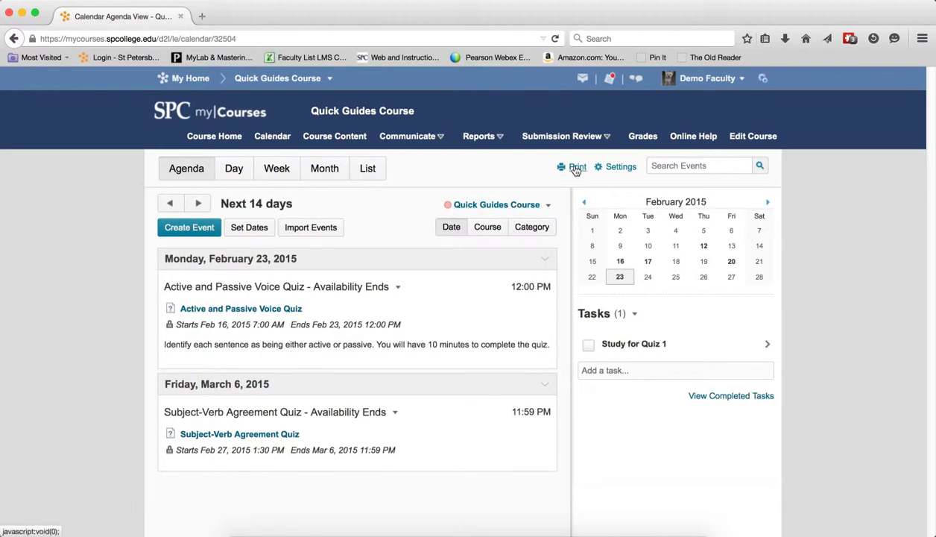
In the calendar print options, preview the printout without branding, then re-enable Show branding
left_click(575, 166)
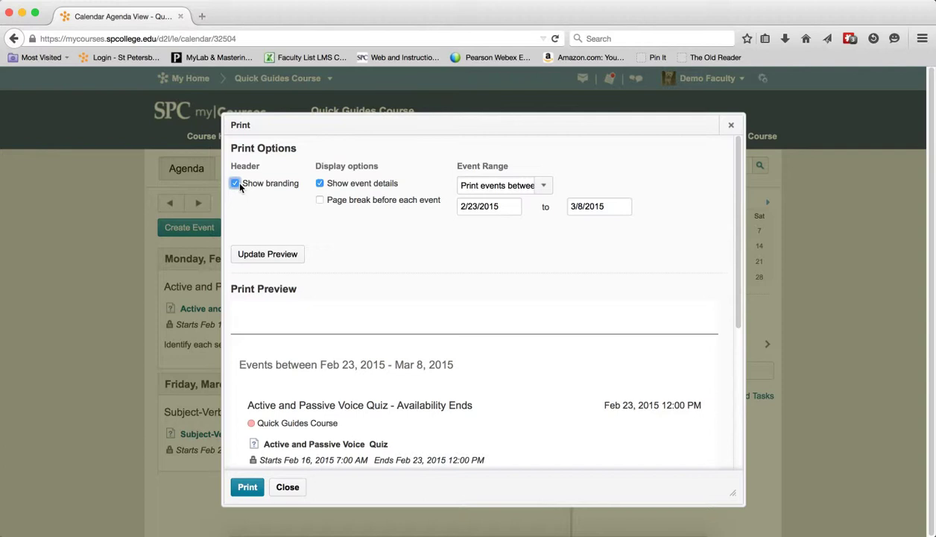
left_click(235, 184)
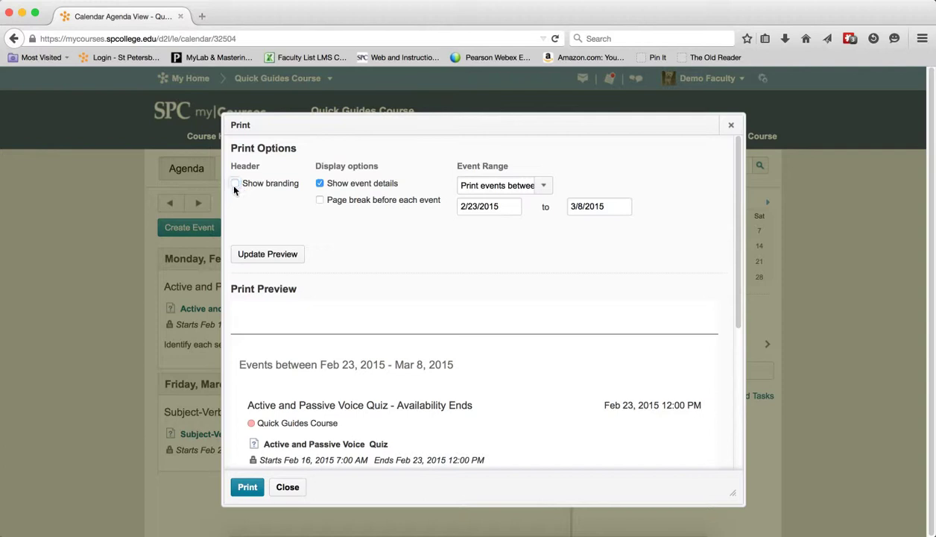
left_click(267, 254)
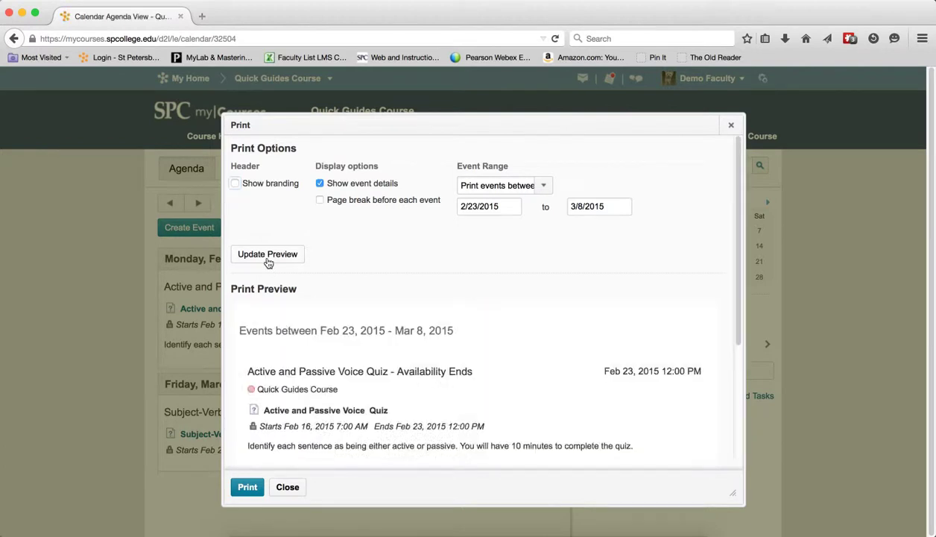
mouse_move(438, 329)
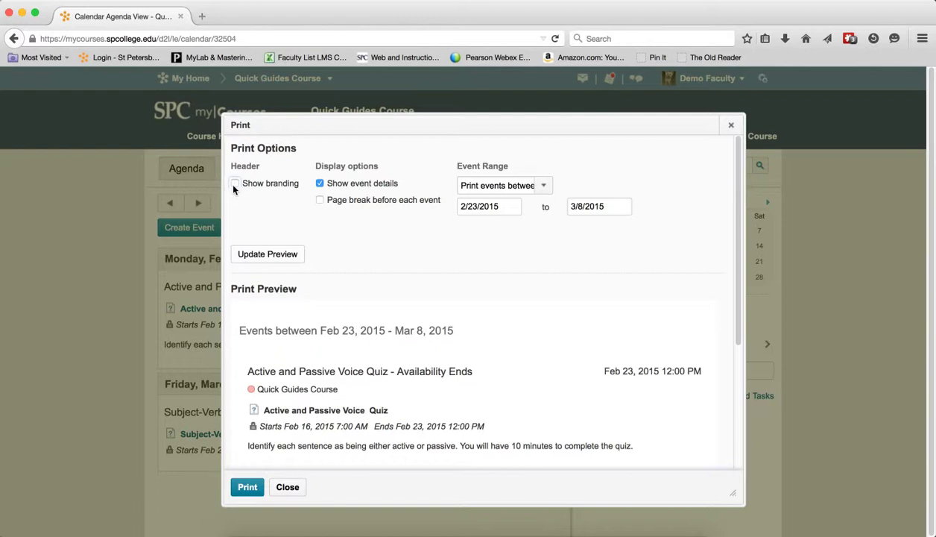
left_click(235, 183)
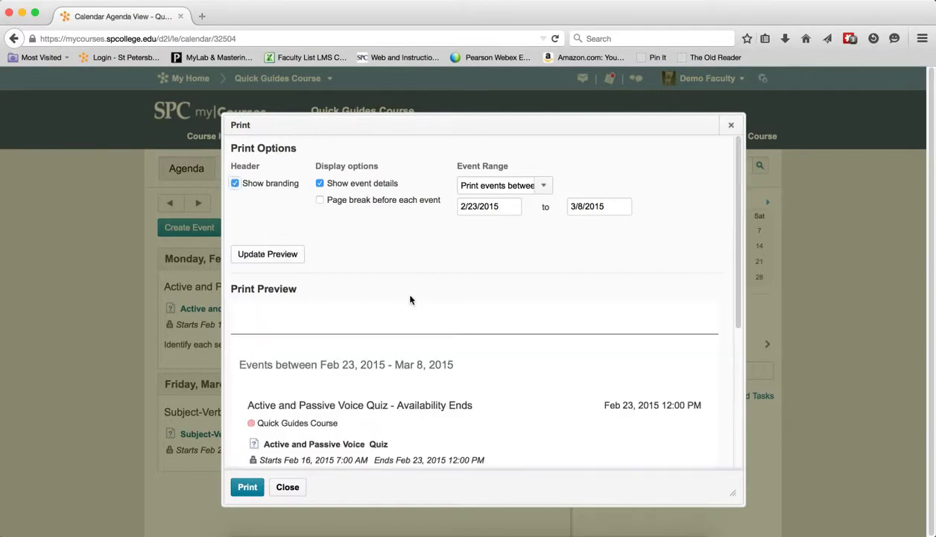
mouse_move(371, 364)
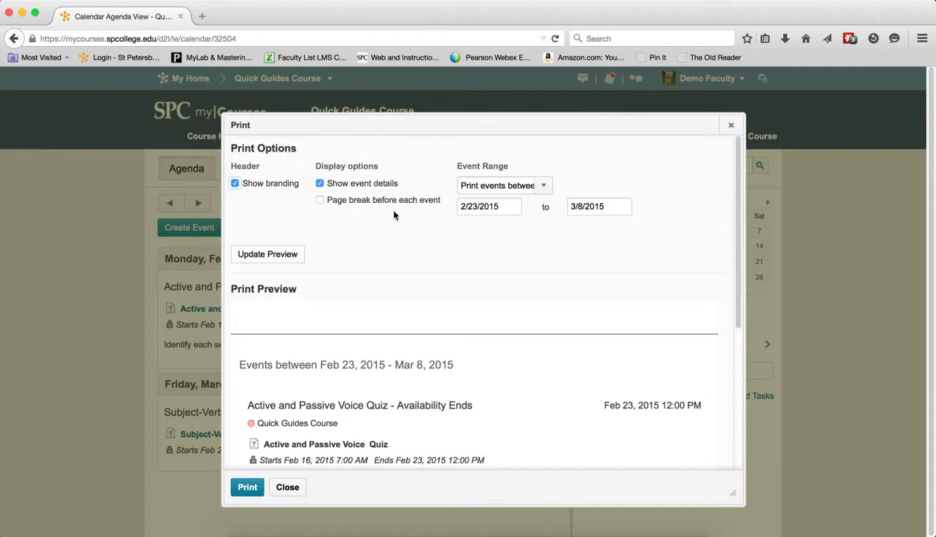
mouse_move(397, 214)
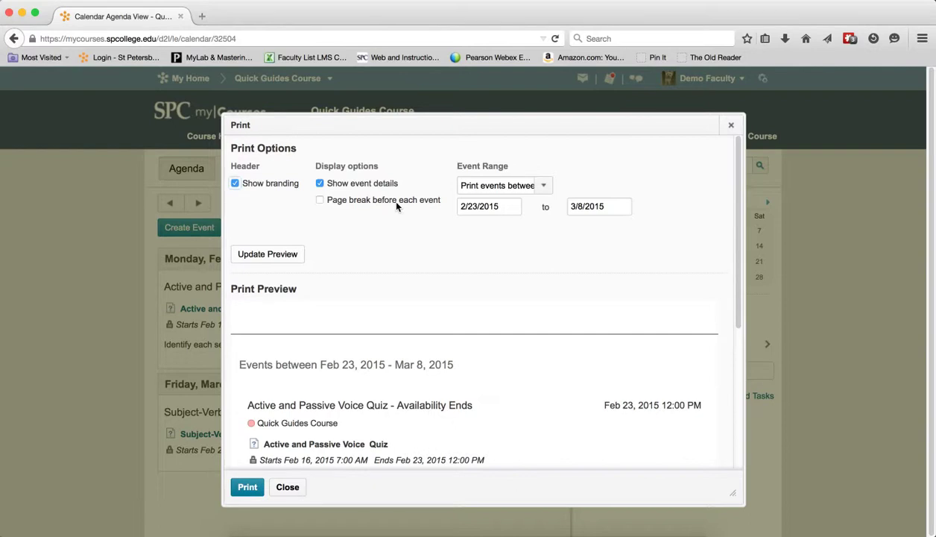
mouse_move(336, 241)
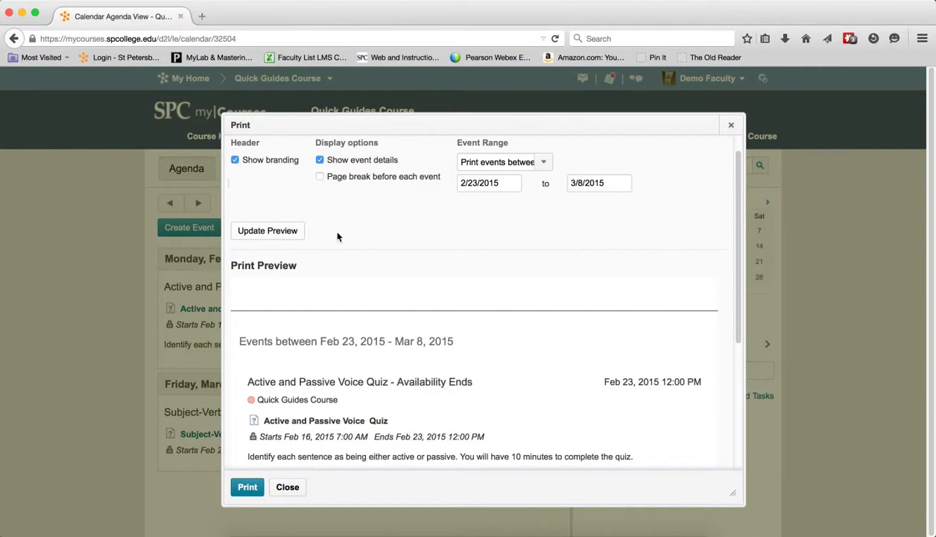
Preview the printout with Show event details off, then re-check Show event details
left_click(319, 159)
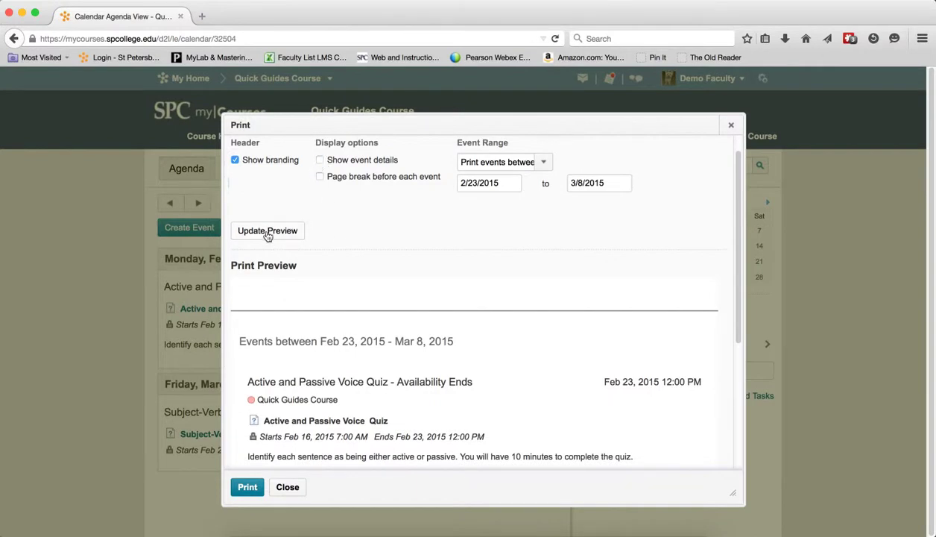
left_click(267, 230)
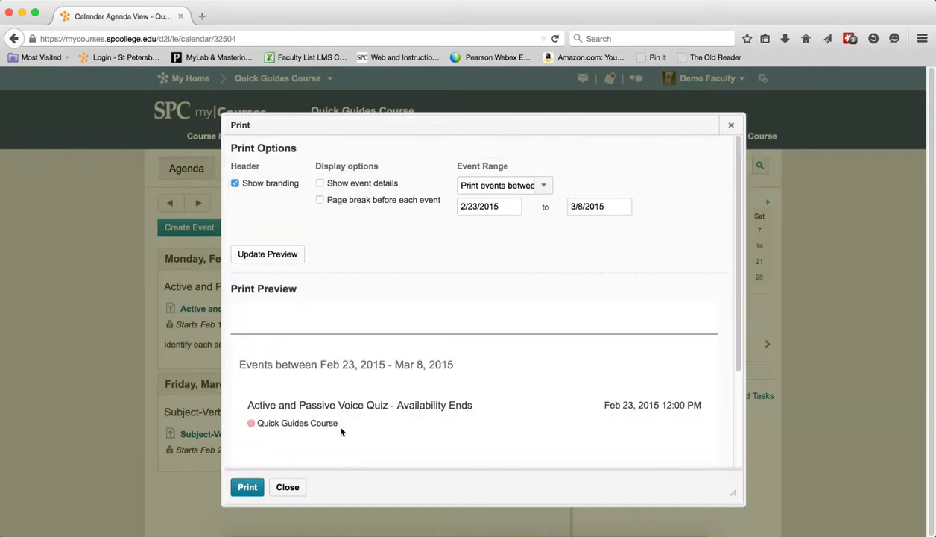
mouse_move(451, 411)
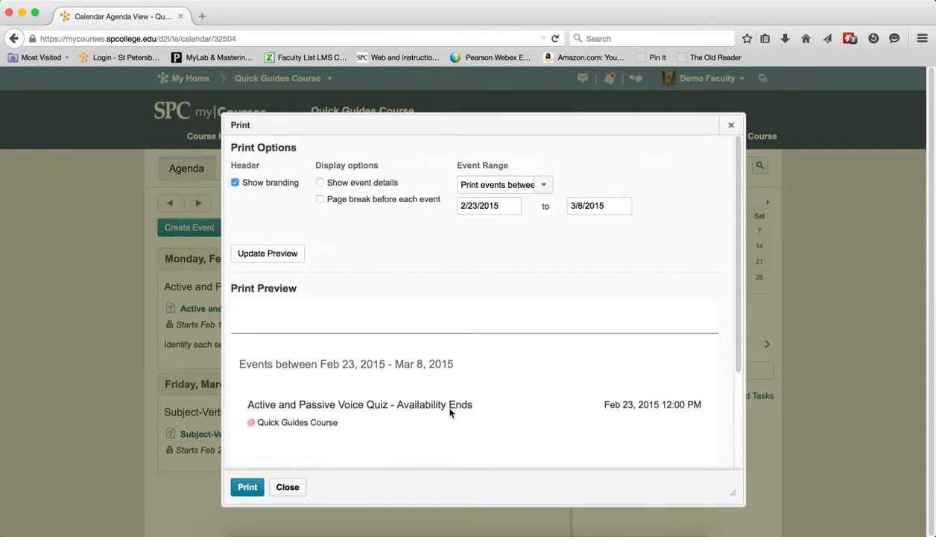
scroll("down", 3)
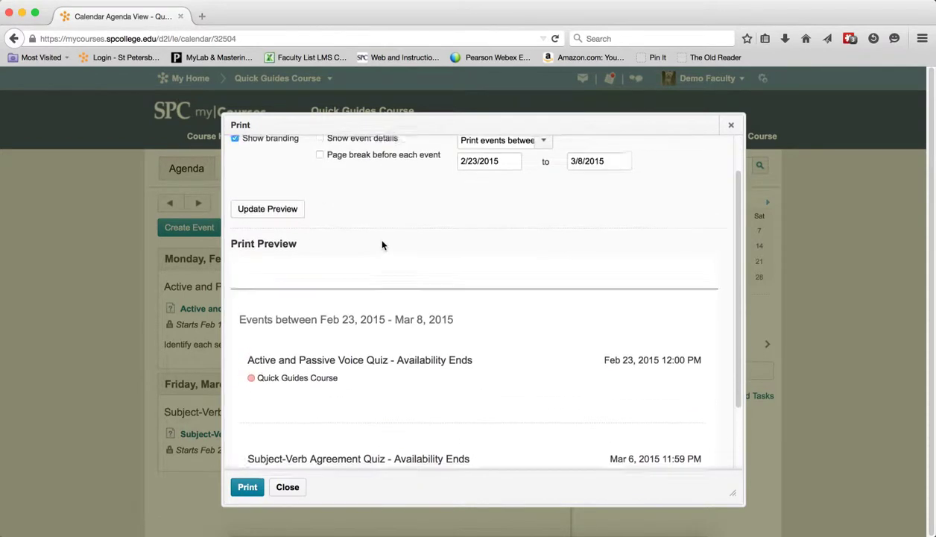
left_click(319, 182)
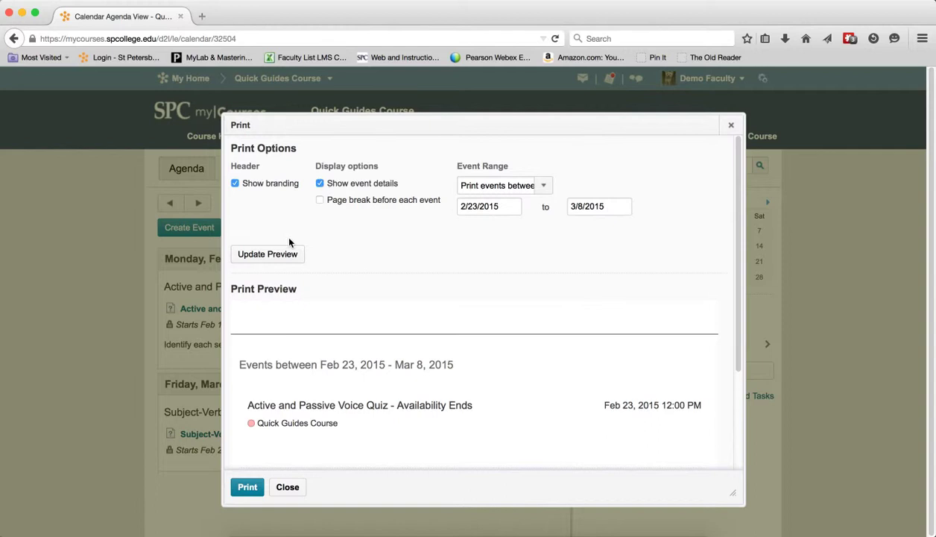
Update the preview so events show quiz start and end times for Feb 23–Mar 8, 2015
left_click(266, 253)
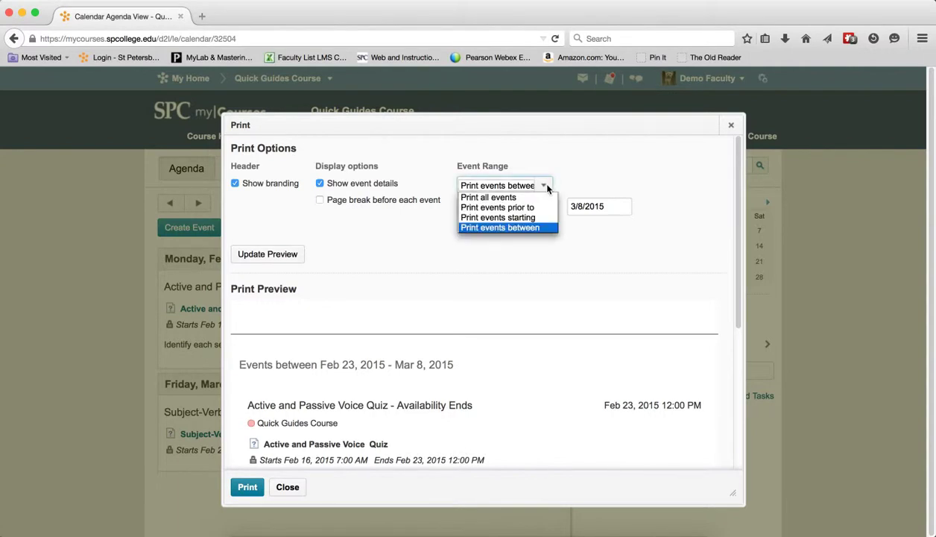
Set the event range from Feb 9 to Mar 13, 2015 and preview the listed events
left_click(499, 227)
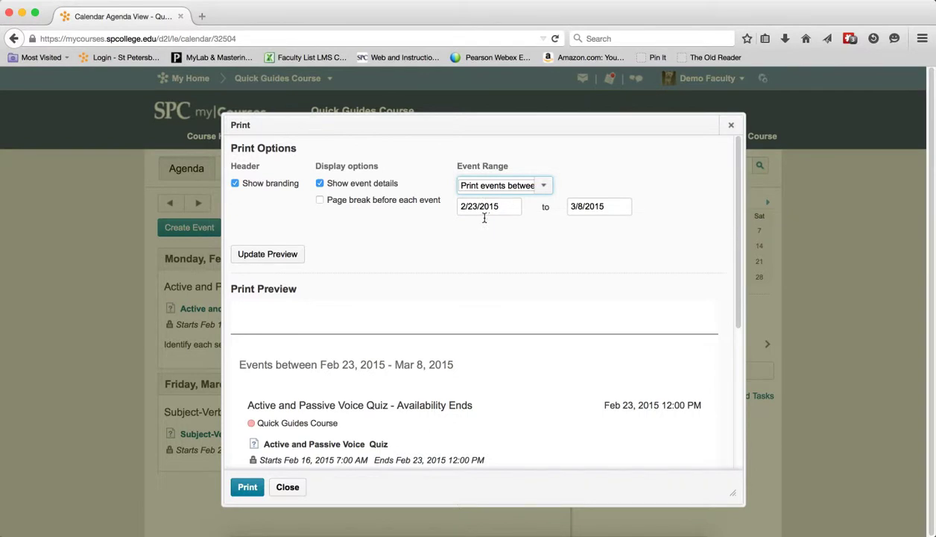
left_click(489, 207)
type("9")
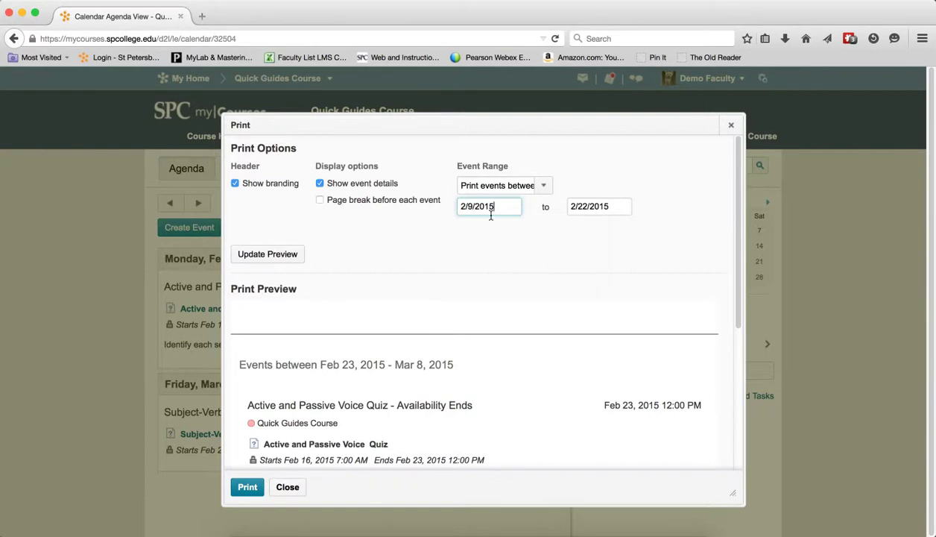
left_click(599, 206)
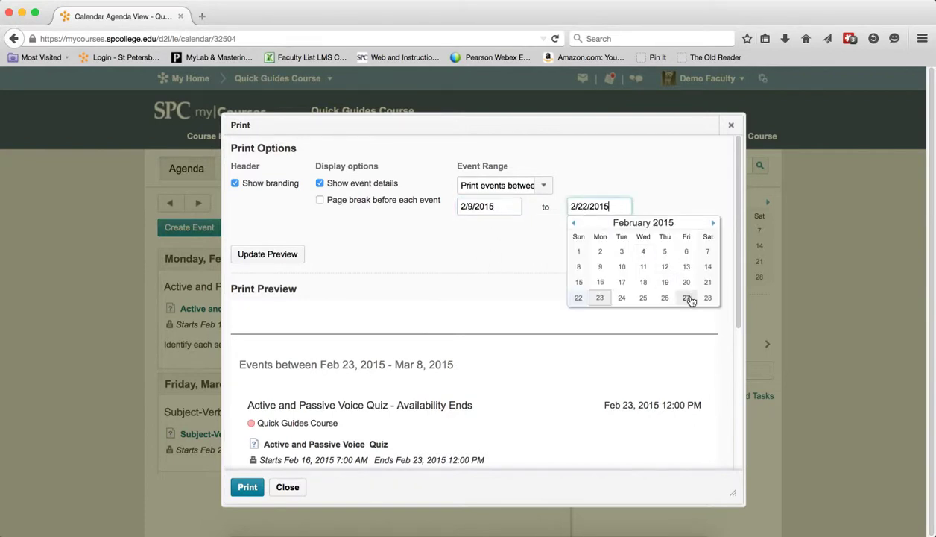
left_click(686, 298)
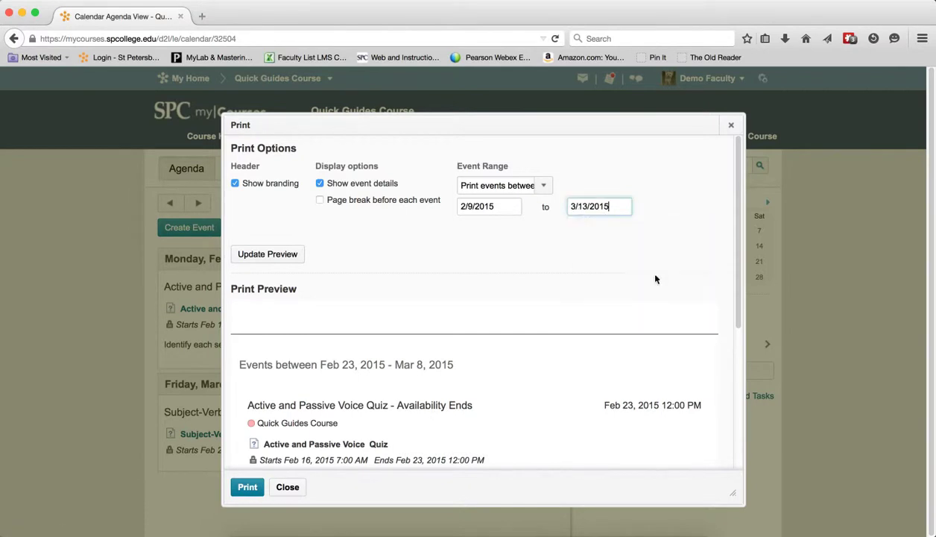
left_click(267, 253)
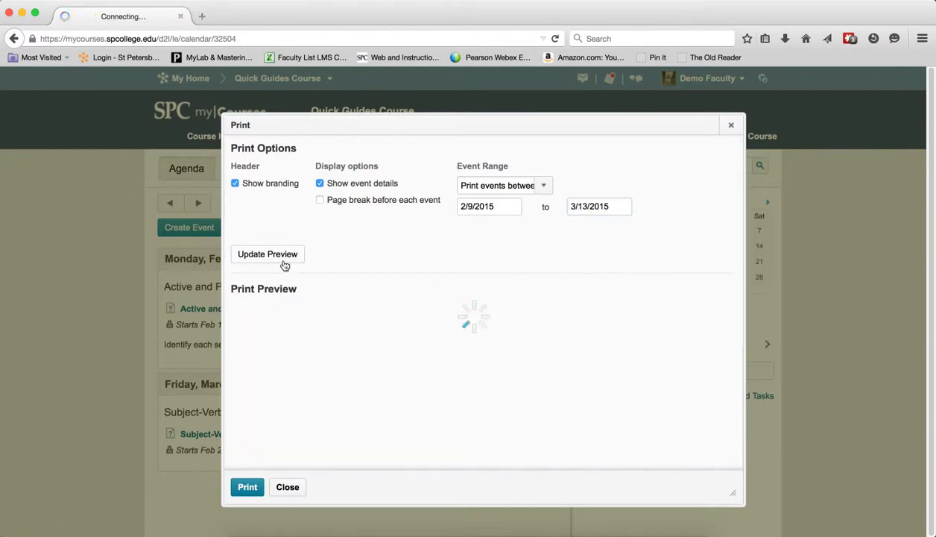
left_click(266, 253)
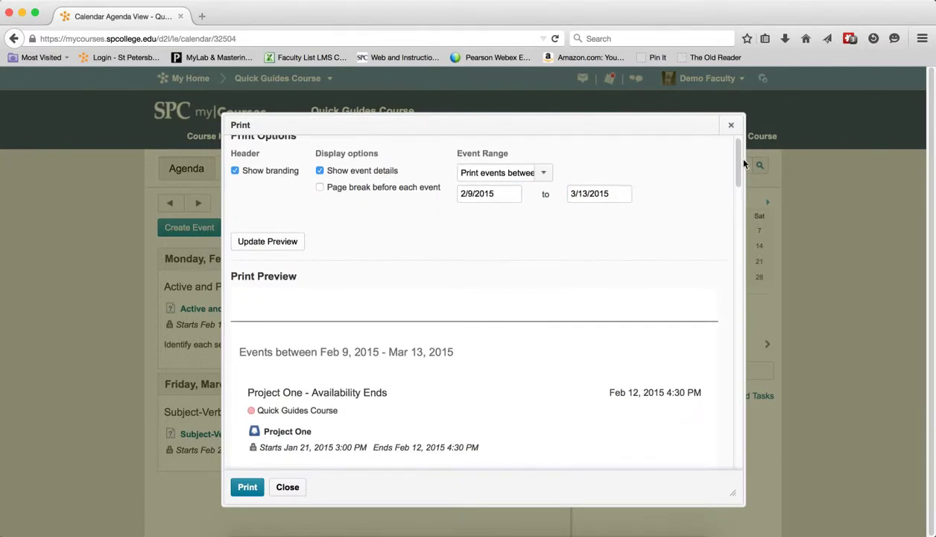
scroll("down", 3)
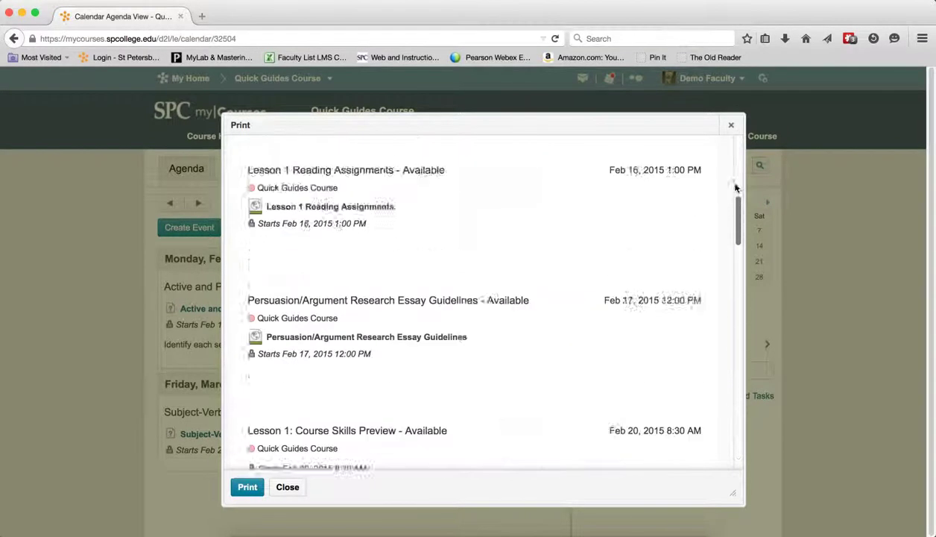
left_click(543, 185)
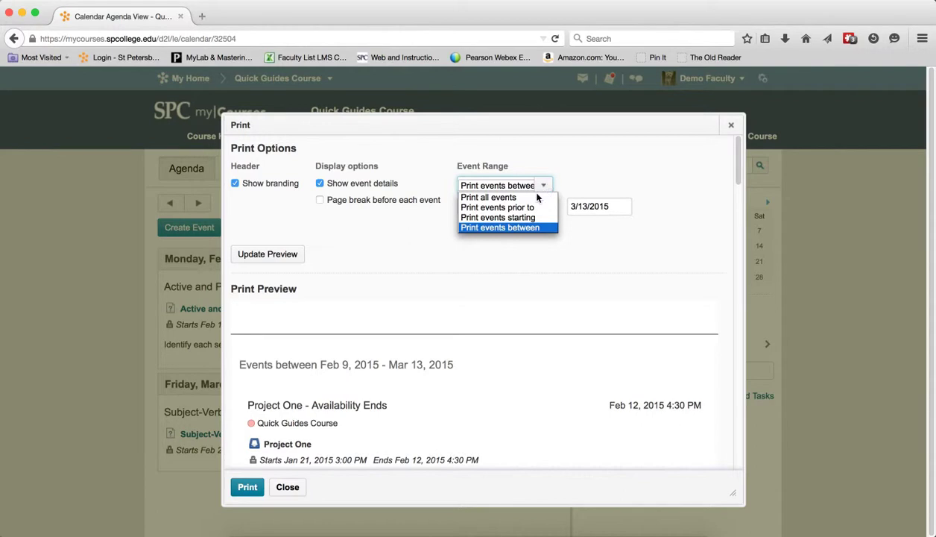
Preview all events, then change the range to 'Print events starting' 2/23/2015
left_click(488, 197)
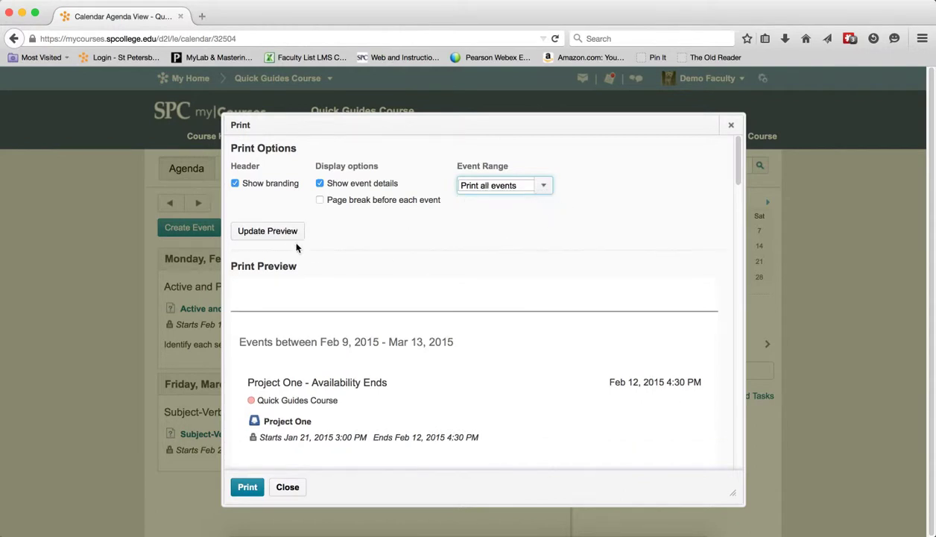
left_click(267, 230)
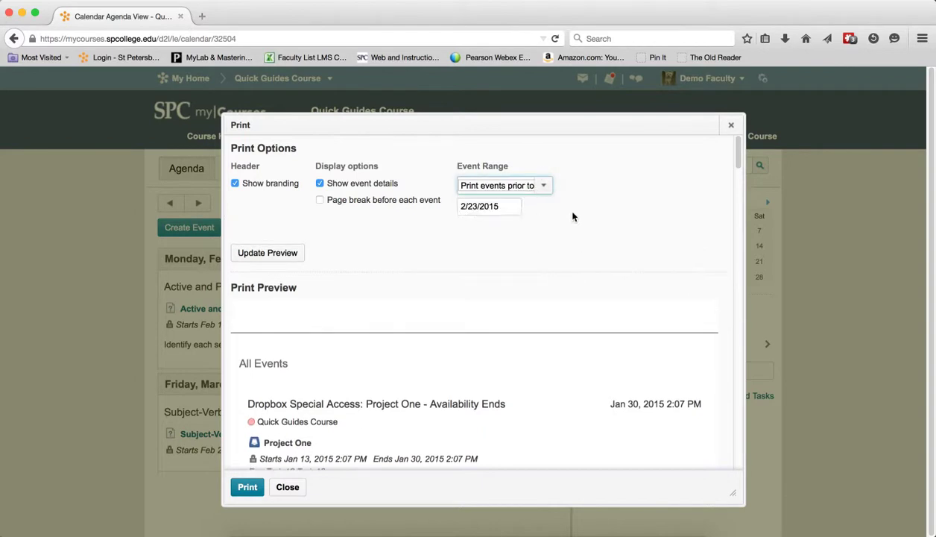
left_click(489, 207)
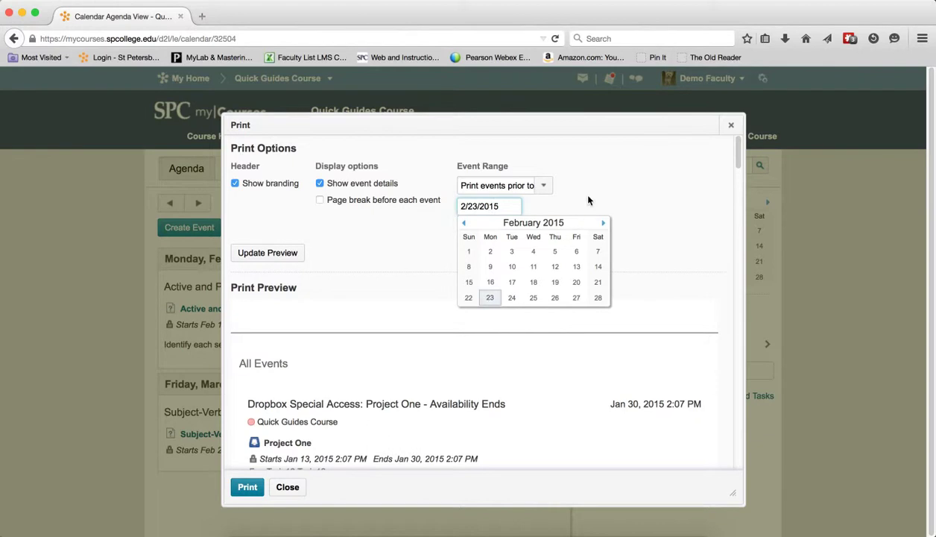
left_click(504, 185)
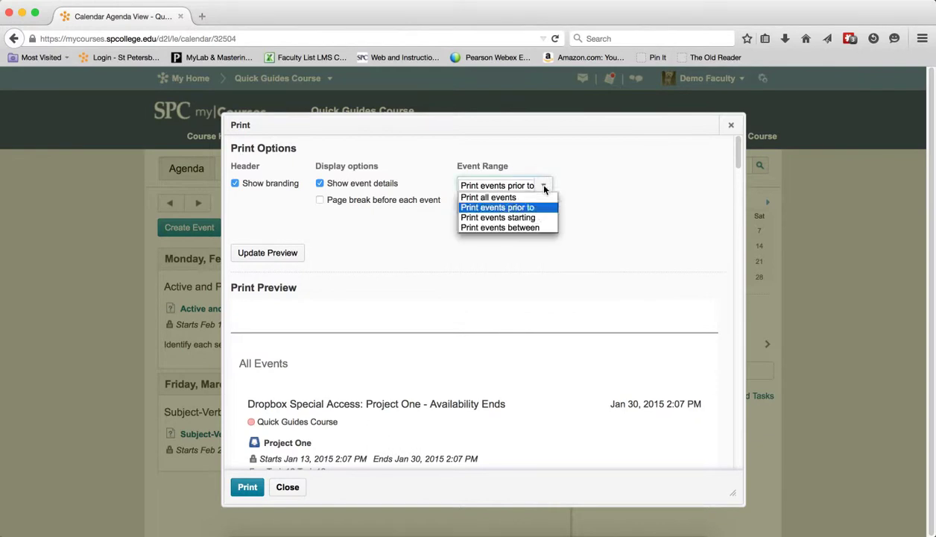
left_click(497, 217)
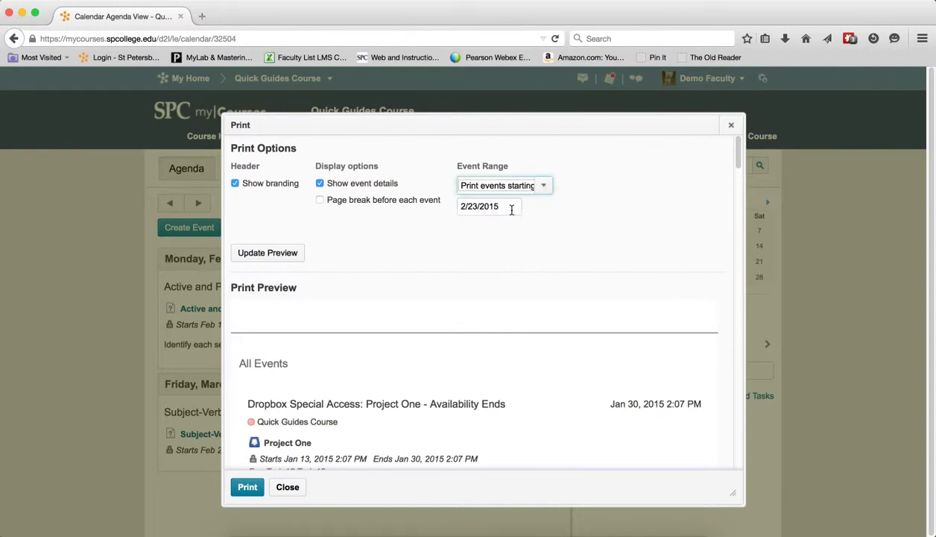
left_click(489, 206)
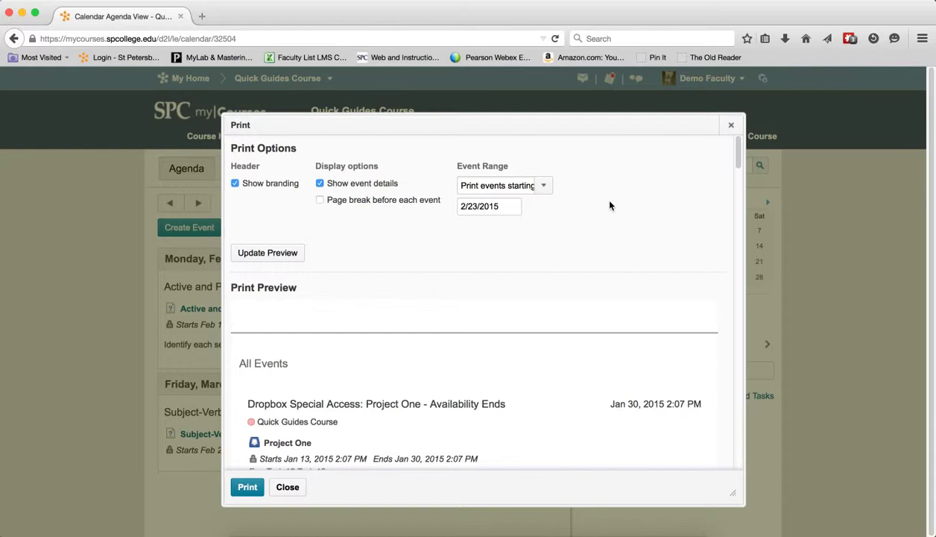
mouse_move(585, 209)
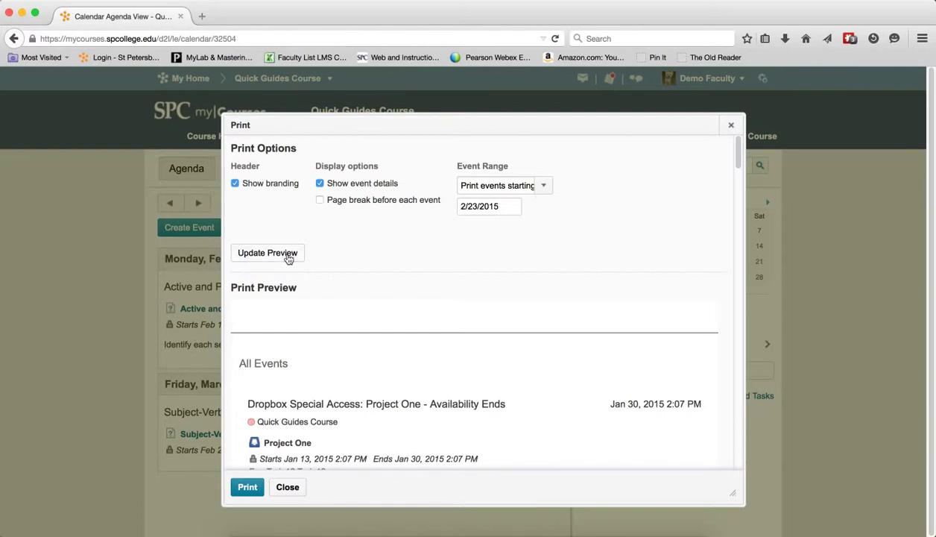
Refresh the preview, print the events starting Feb 23, 2015, and close the options
left_click(267, 253)
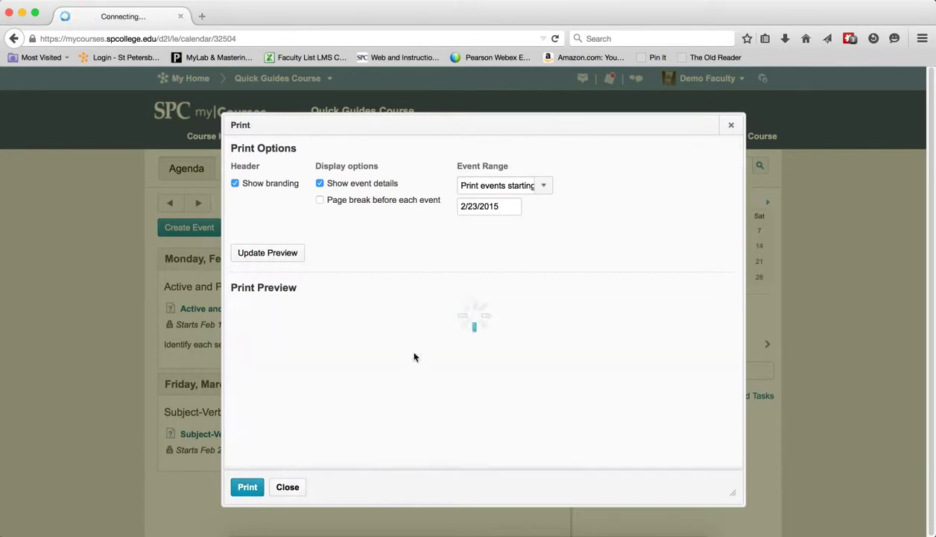
left_click(246, 487)
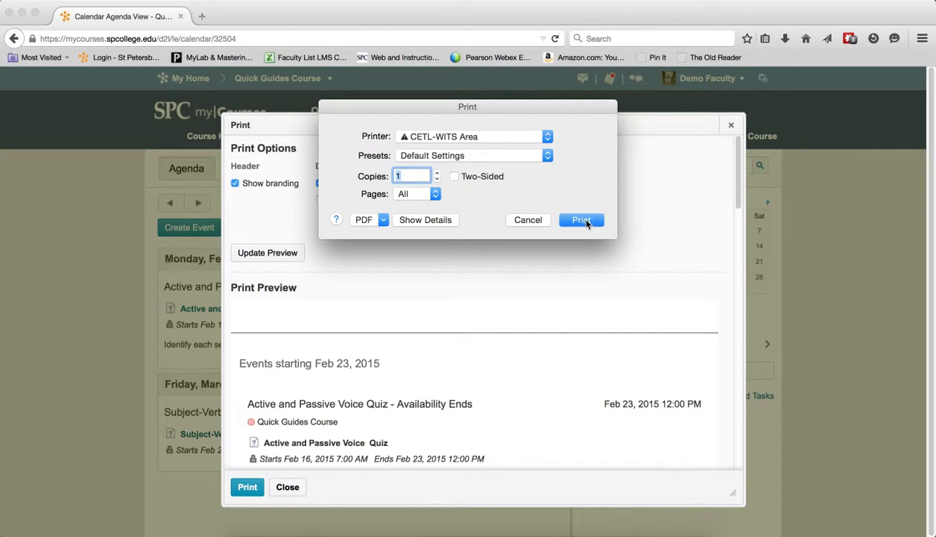
mouse_move(532, 219)
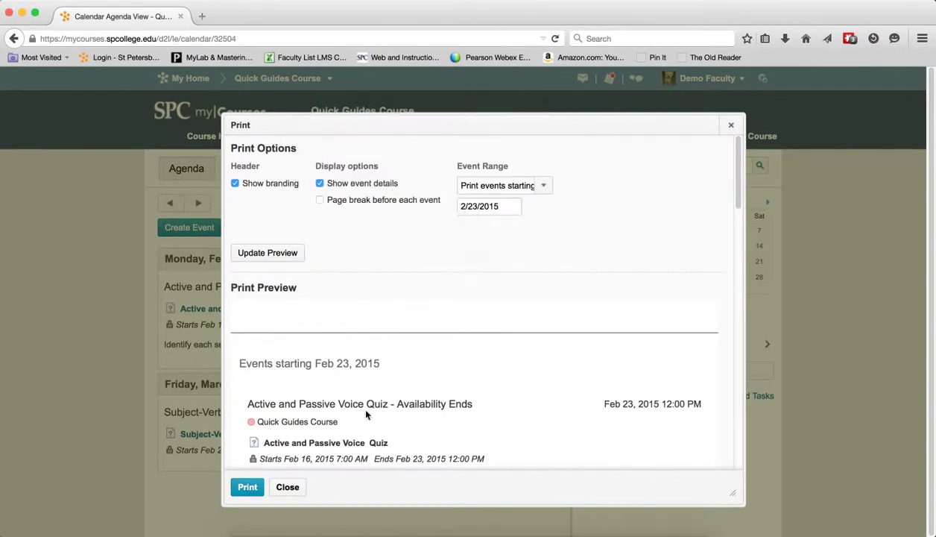
left_click(288, 487)
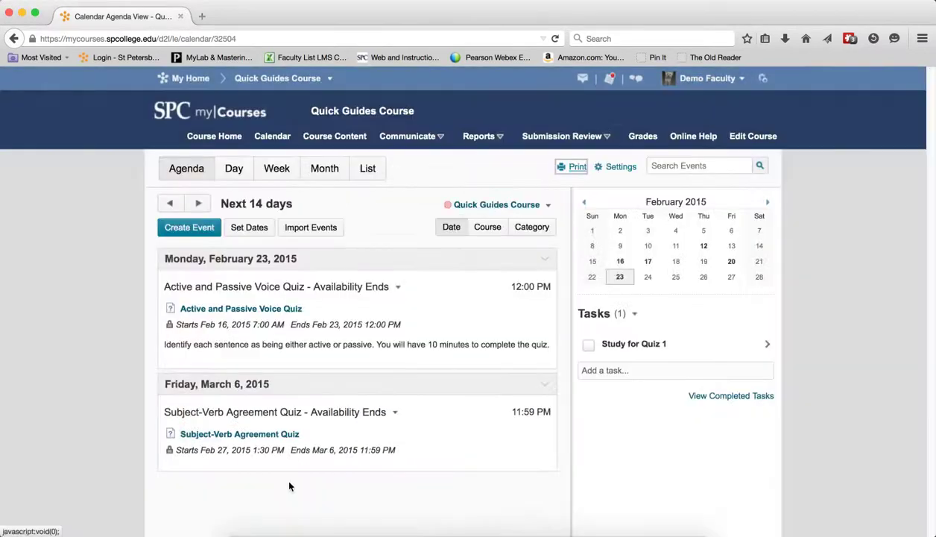